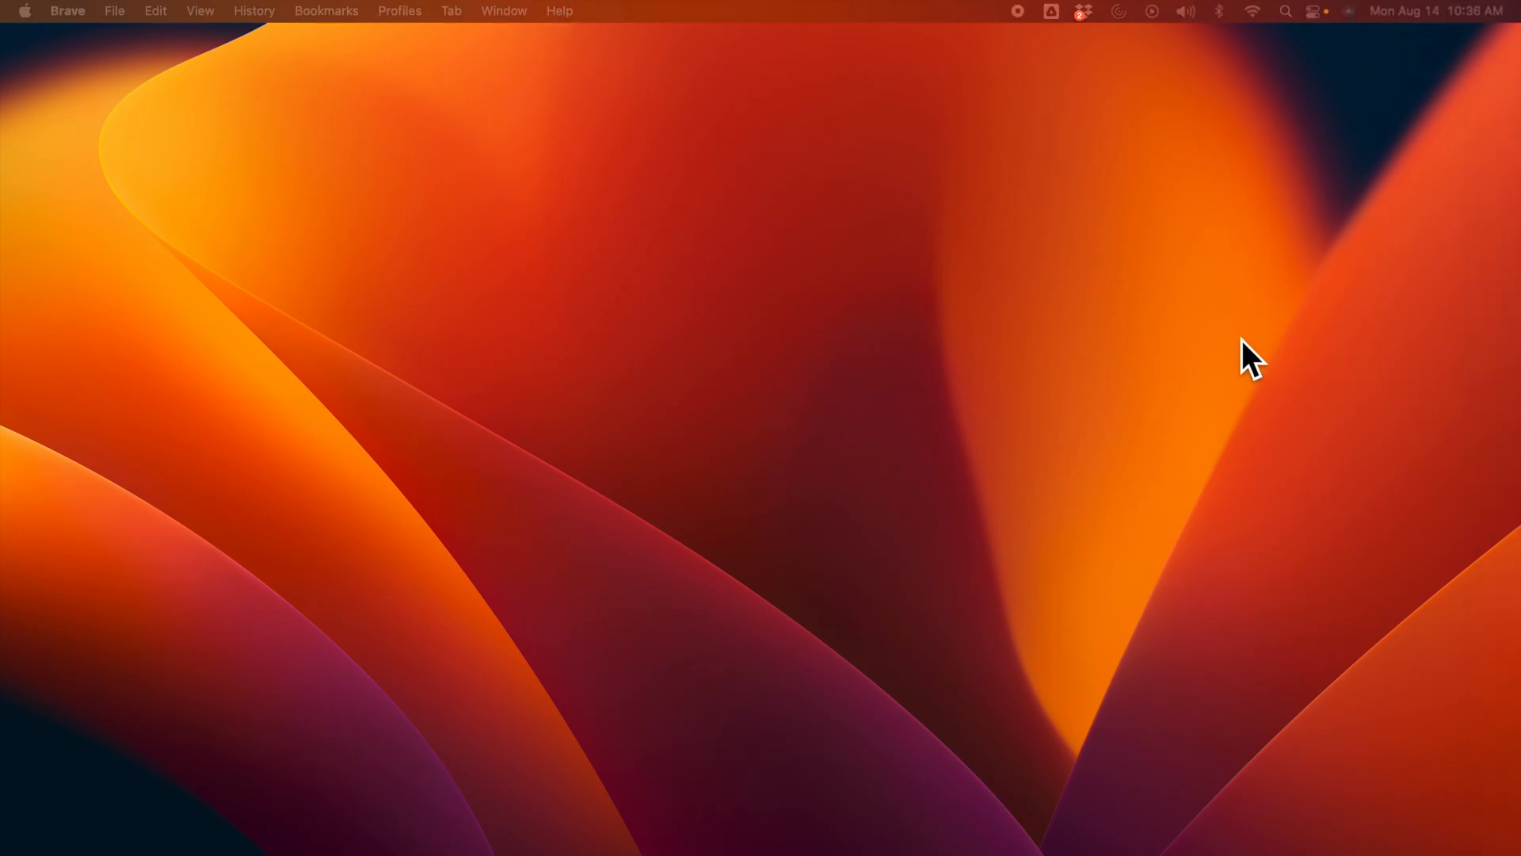
{"action": "mouse_move", "coordinate": [988, 500]}
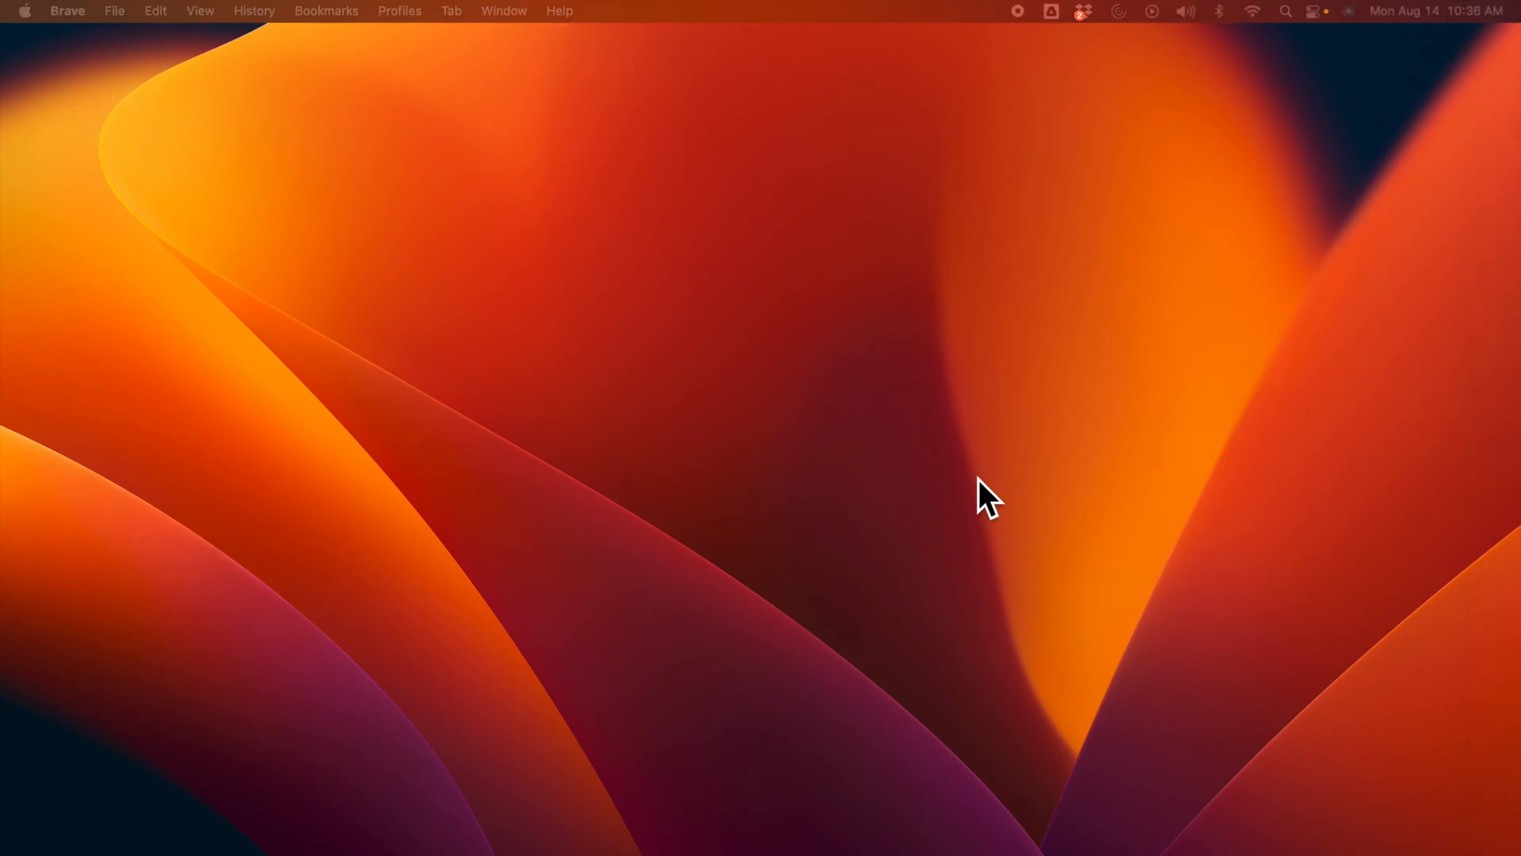
{"action": "mouse_move", "coordinate": [1081, 500]}
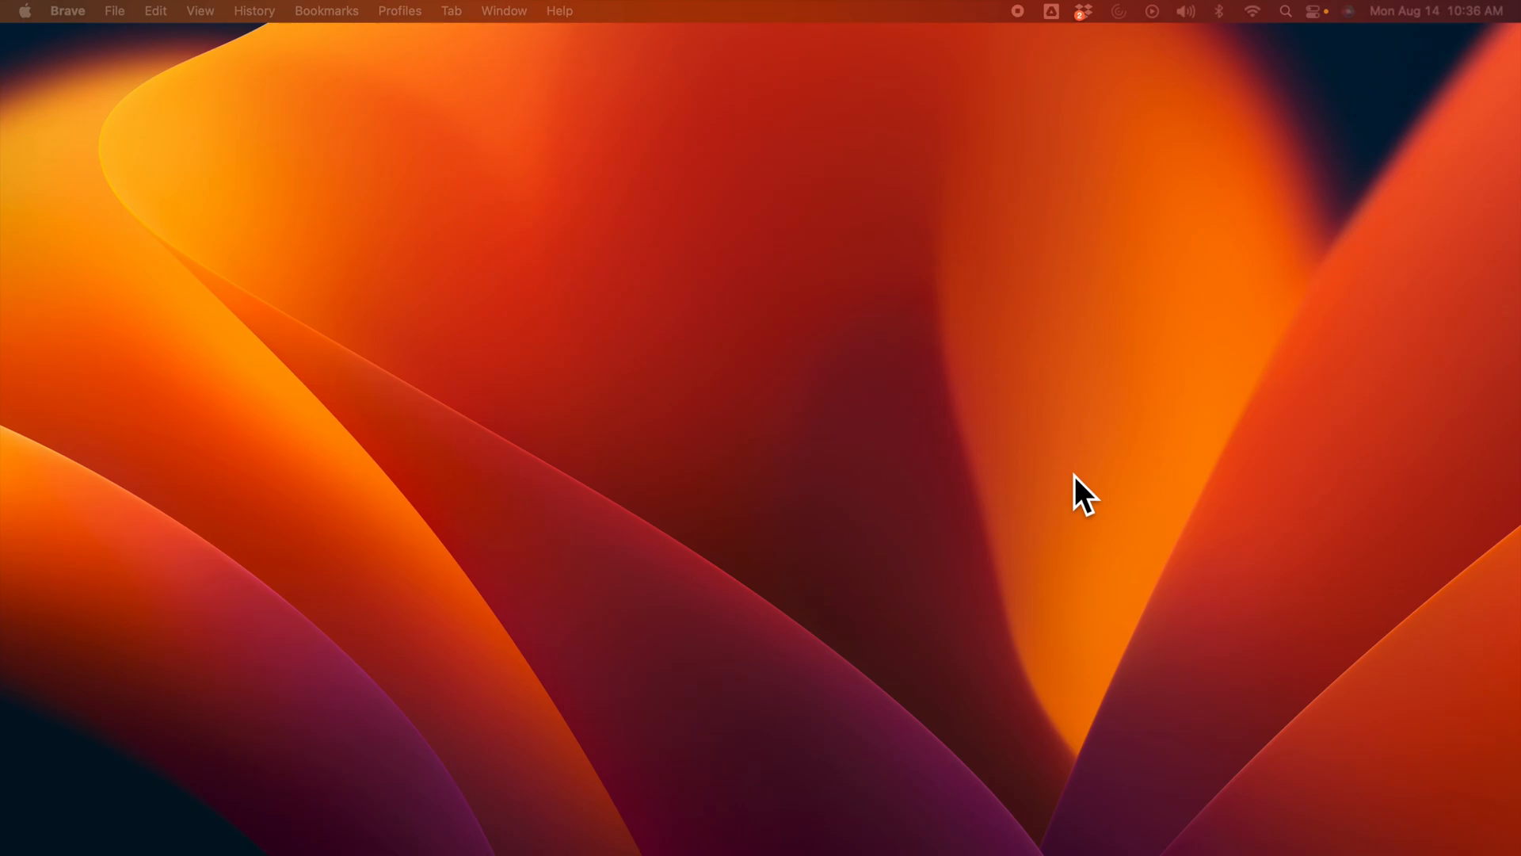
{"action": "mouse_move", "coordinate": [910, 570]}
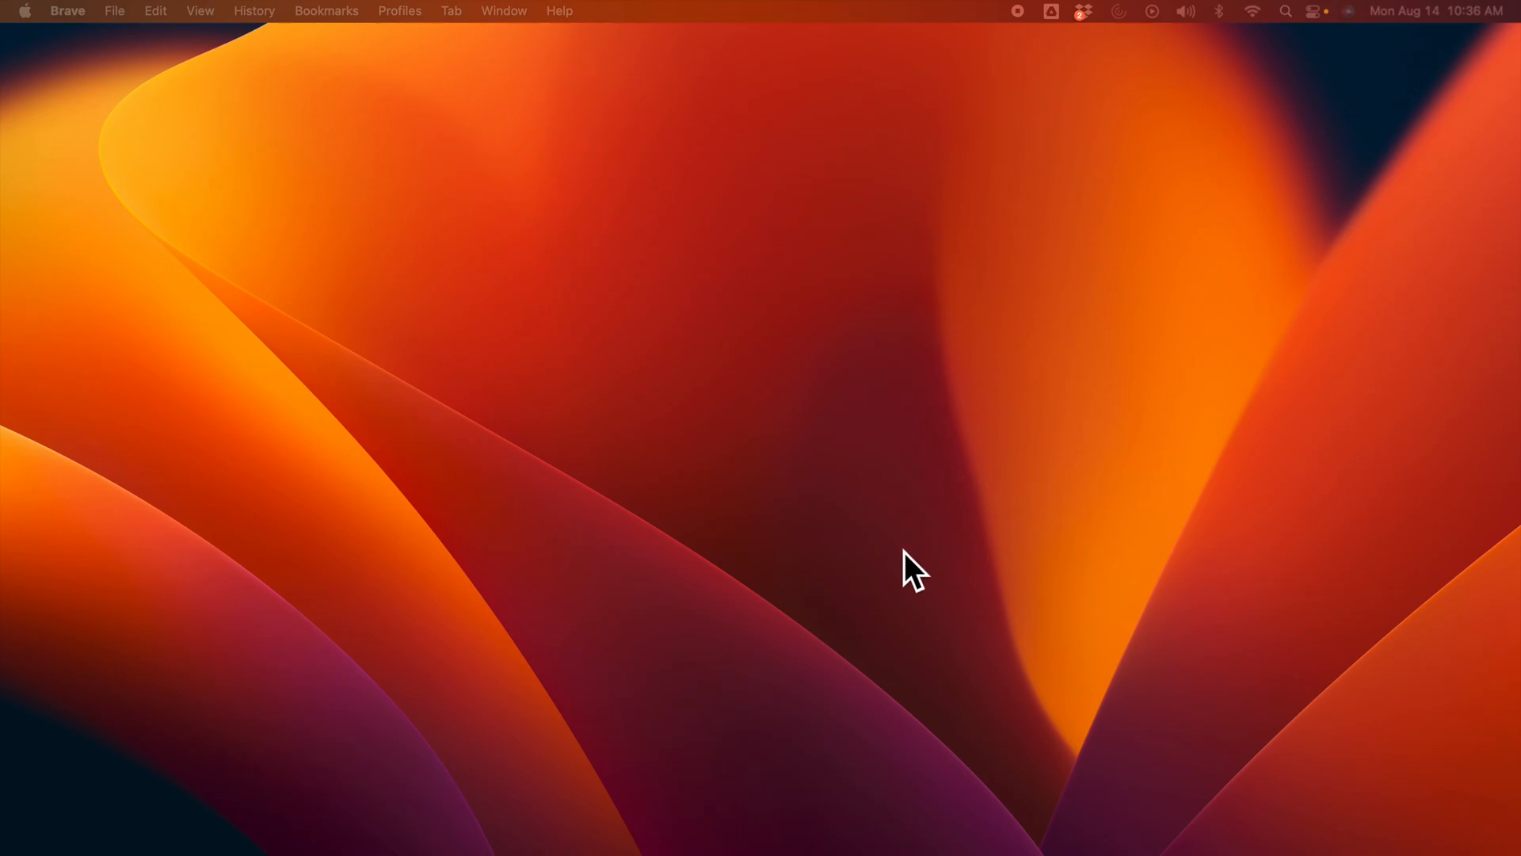
{"action": "mouse_move", "coordinate": [917, 558]}
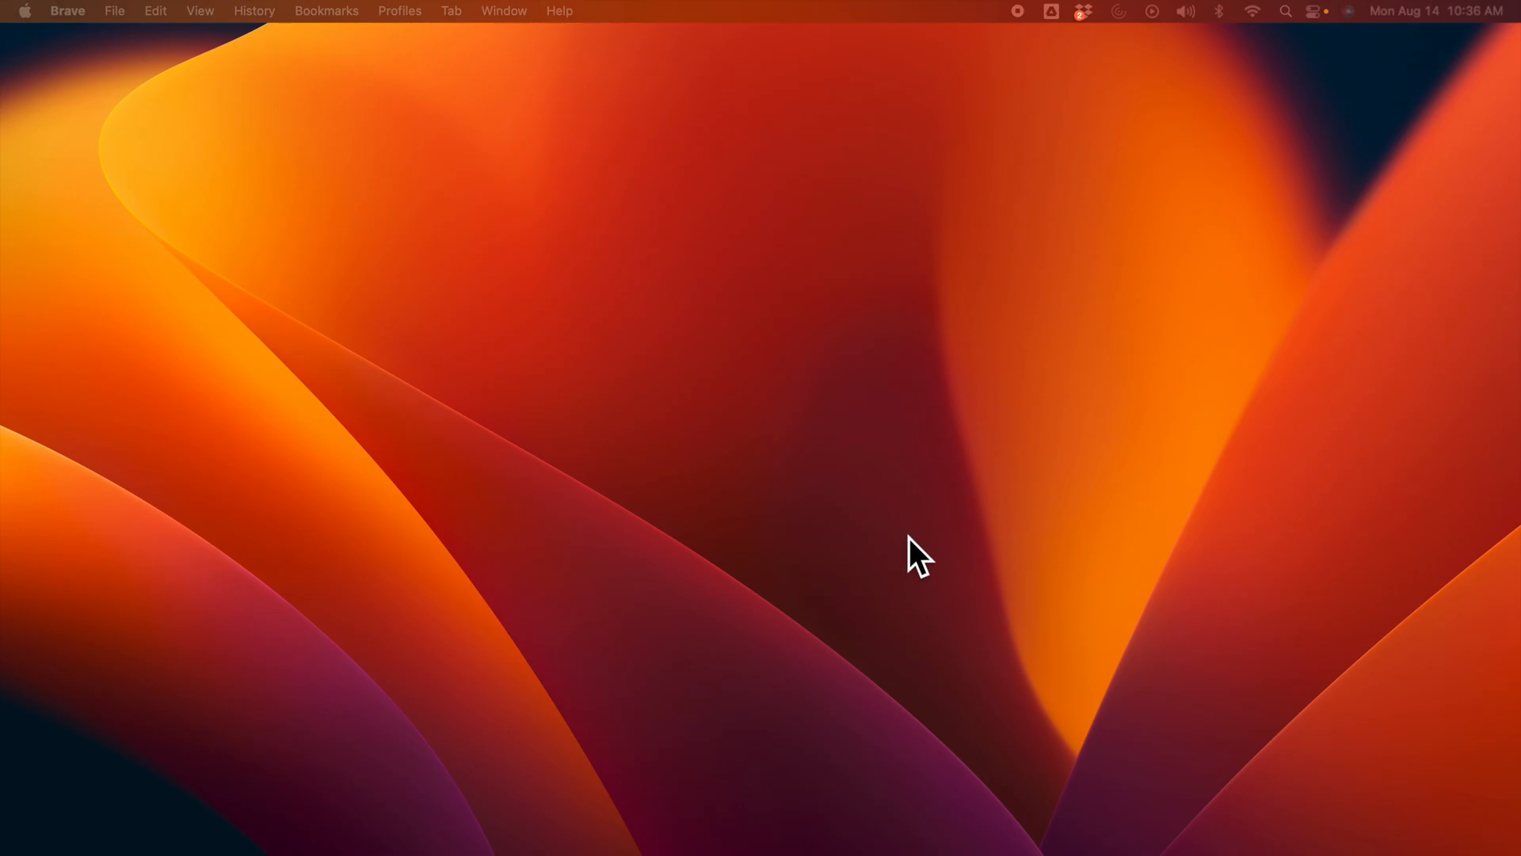
{"action": "mouse_move", "coordinate": [1437, 418]}
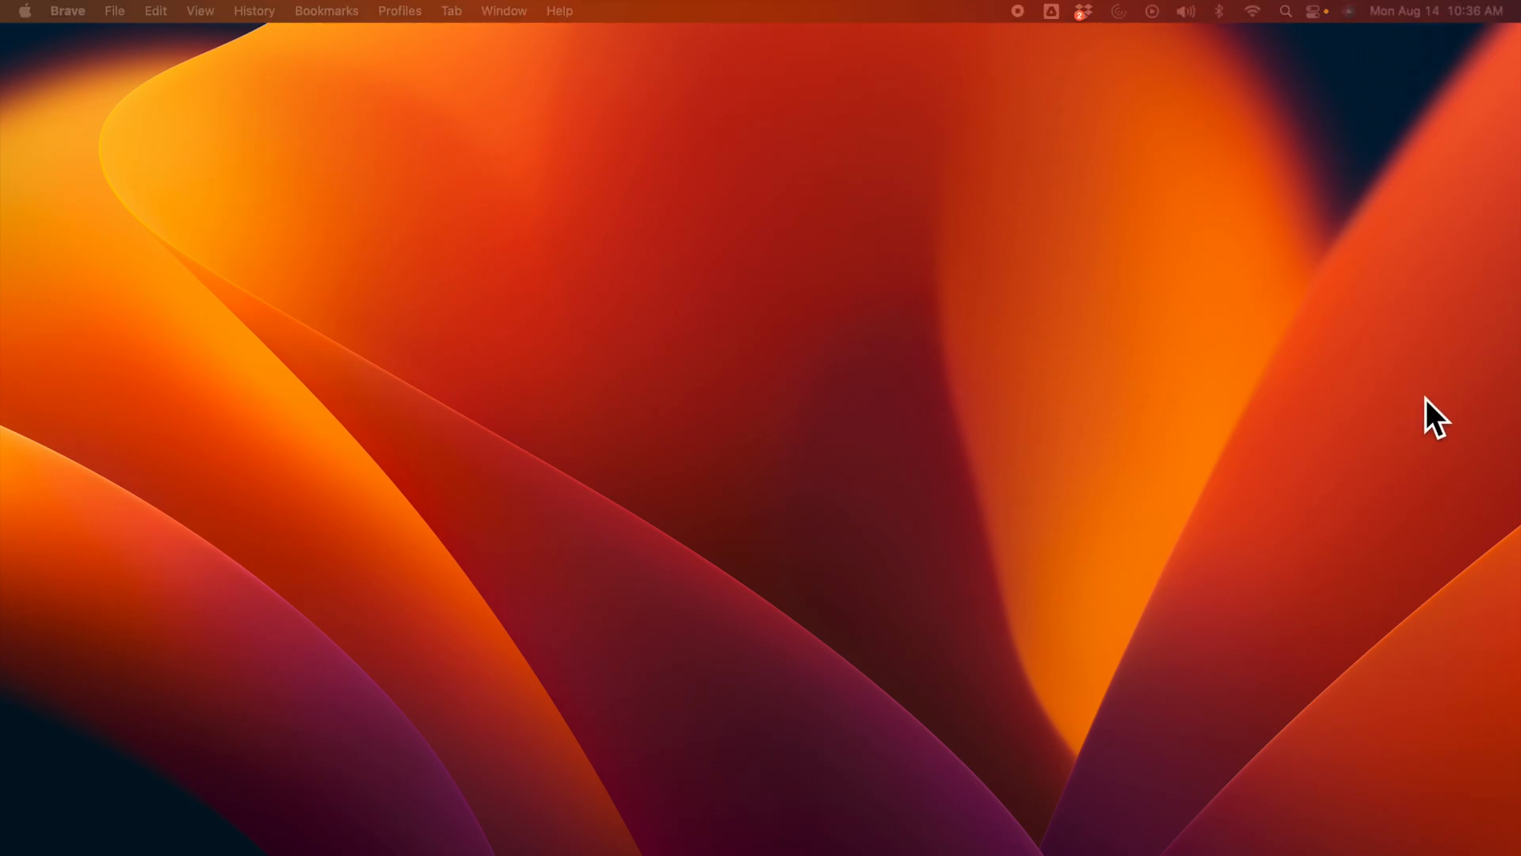
{"action": "mouse_move", "coordinate": [1174, 463]}
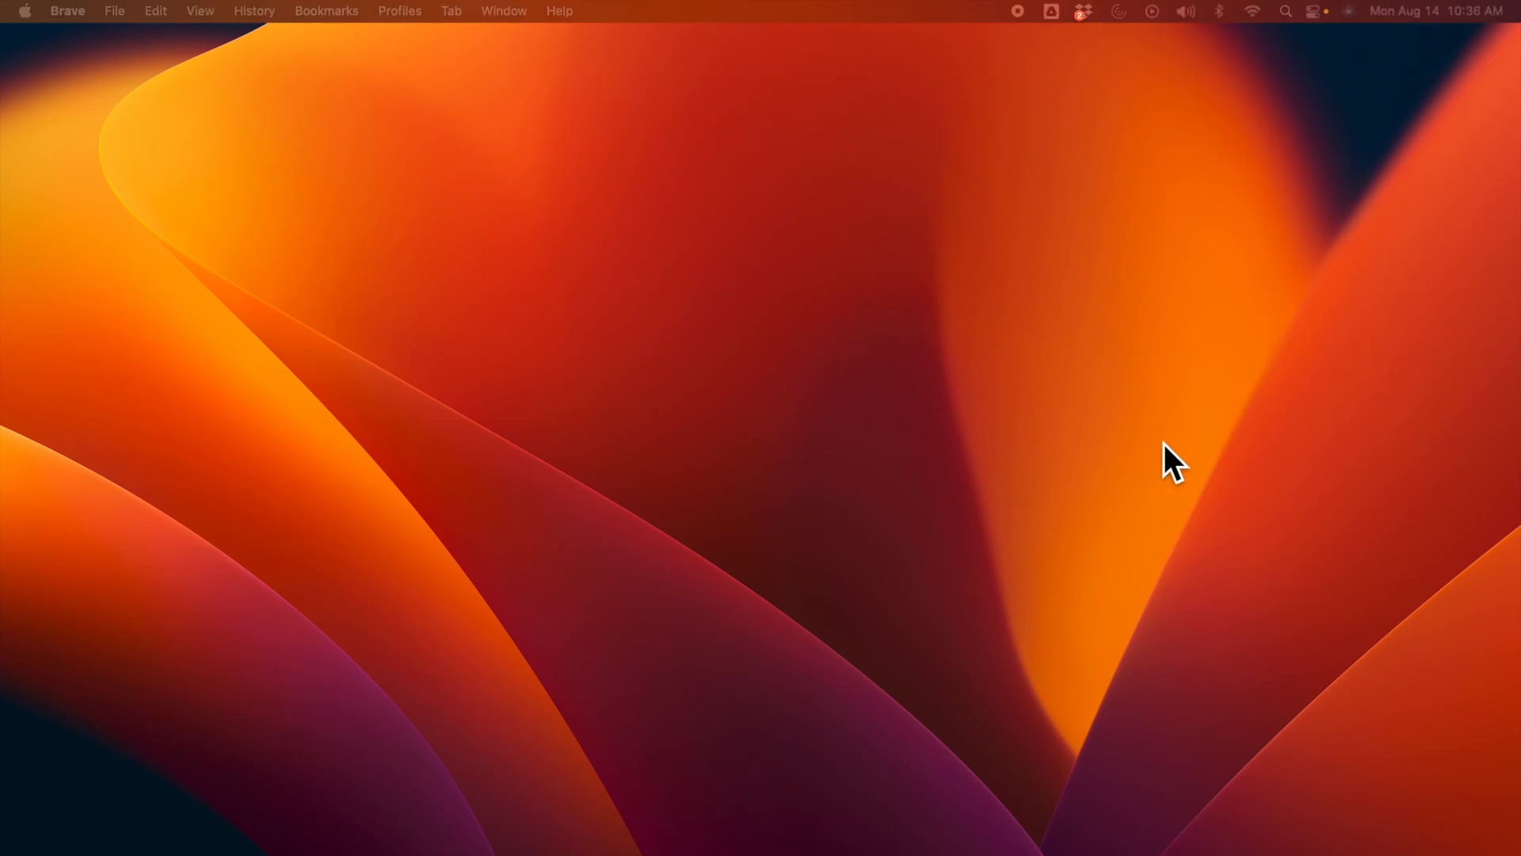
{"action": "mouse_move", "coordinate": [1084, 497]}
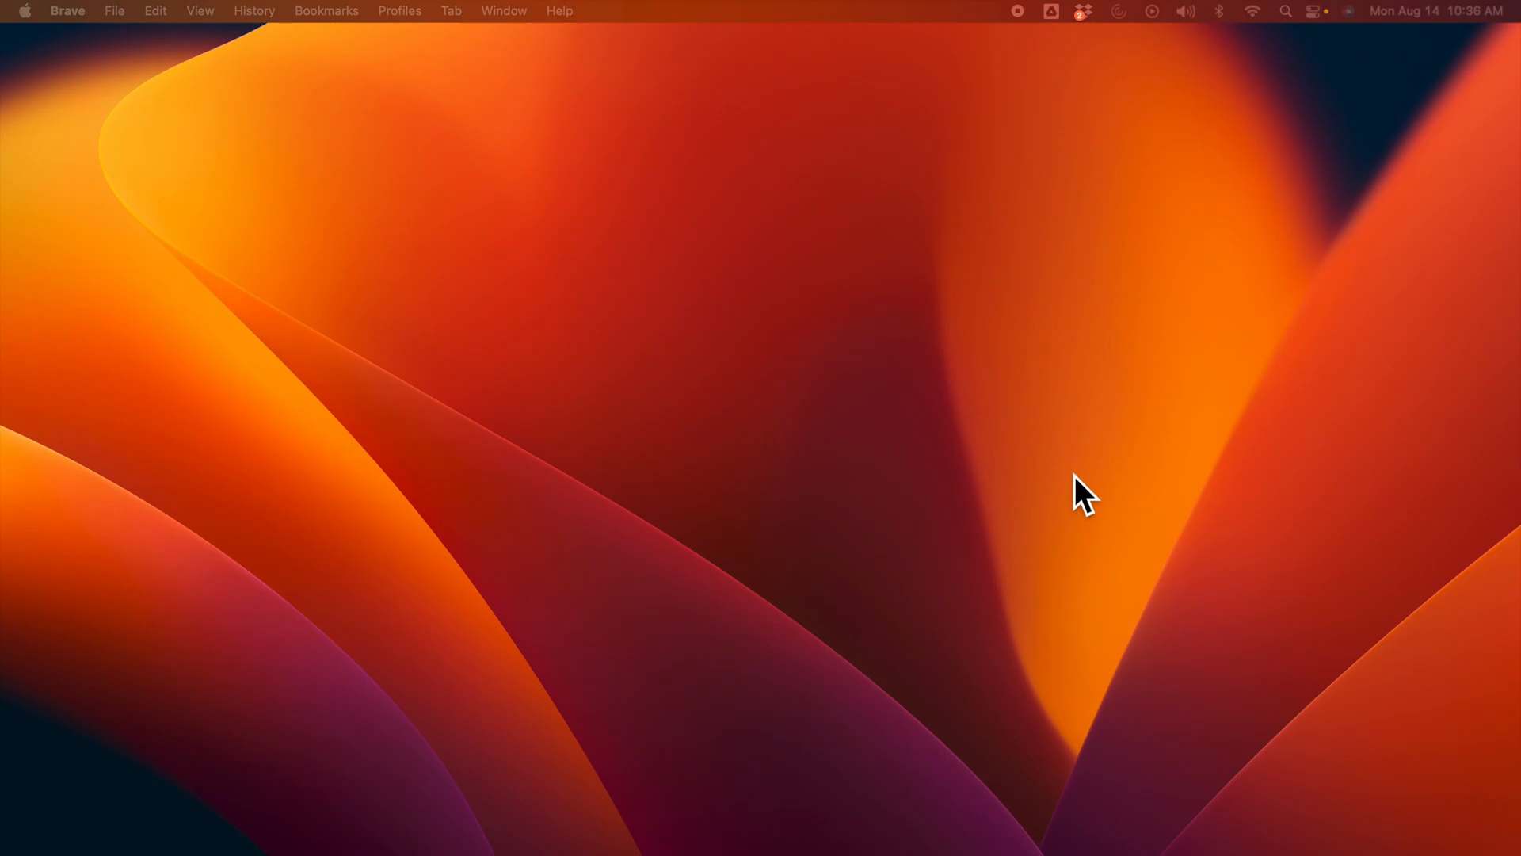
{"action": "mouse_move", "coordinate": [946, 470]}
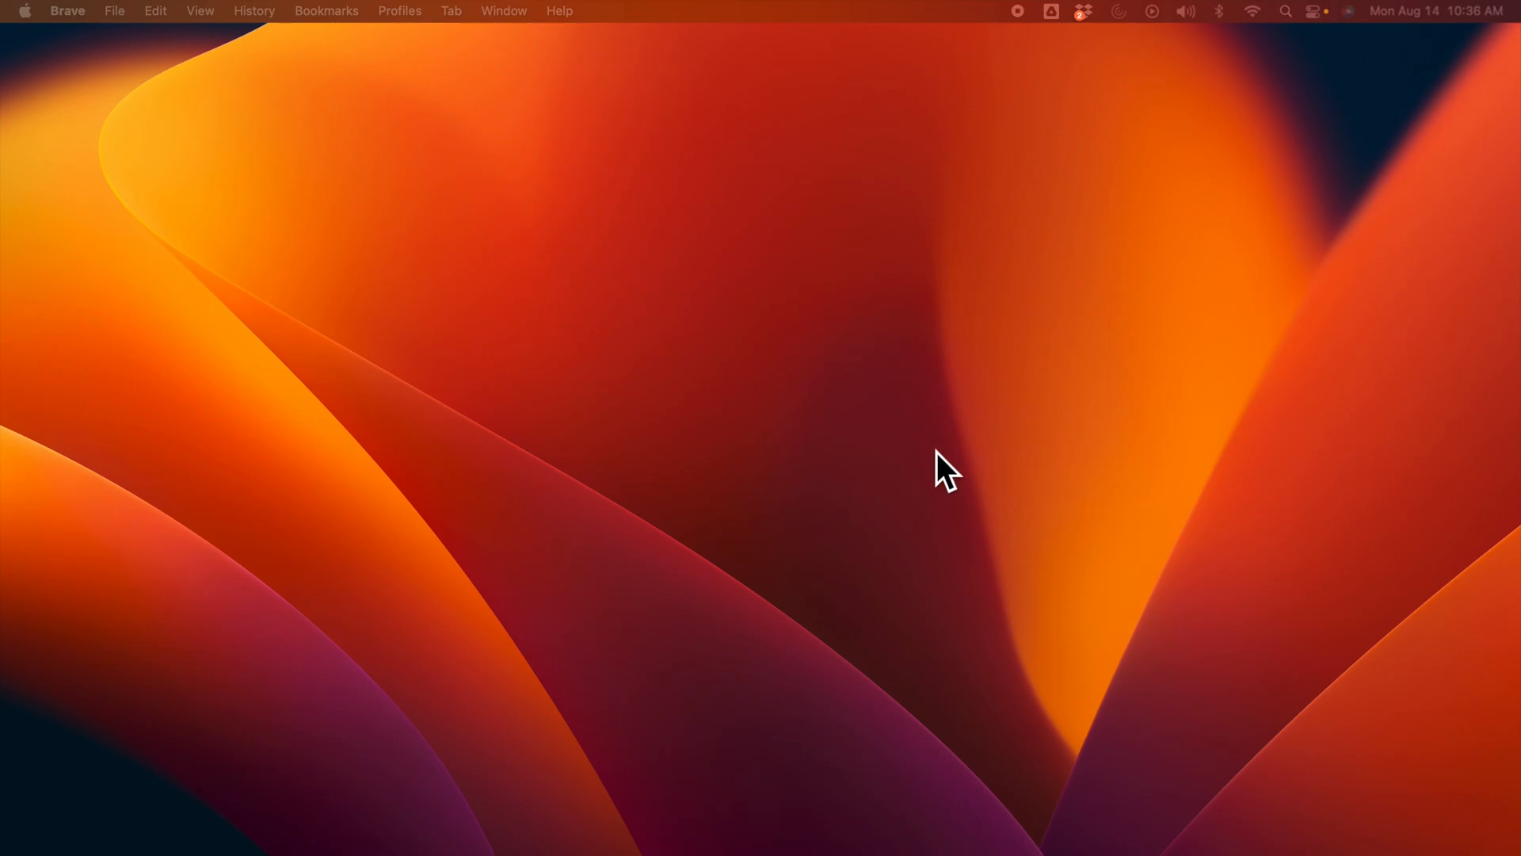
{"action": "mouse_move", "coordinate": [917, 558]}
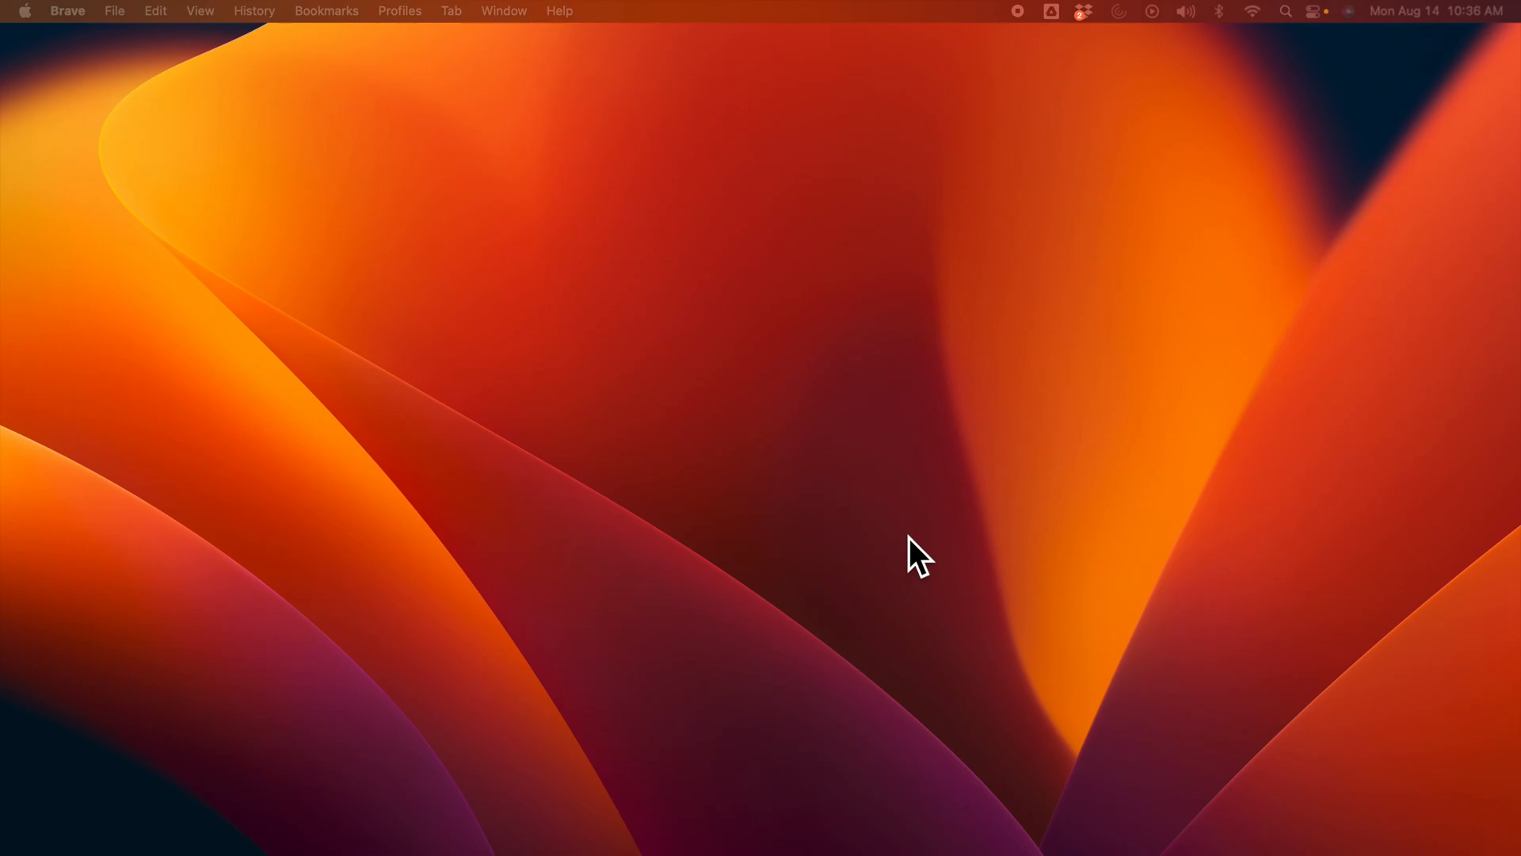
{"action": "mouse_move", "coordinate": [912, 599]}
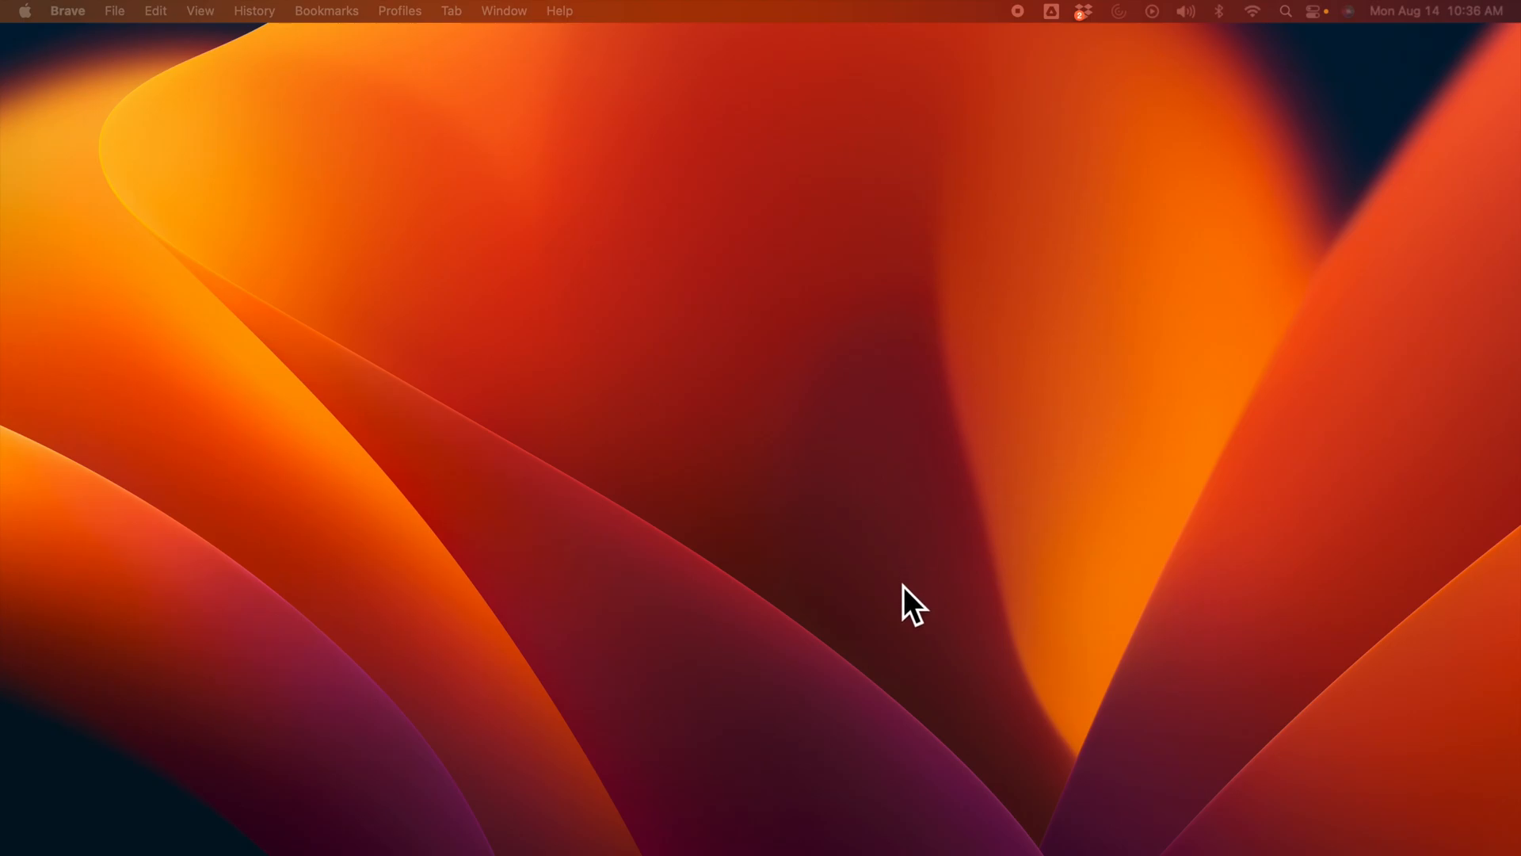
{"action": "mouse_move", "coordinate": [752, 689]}
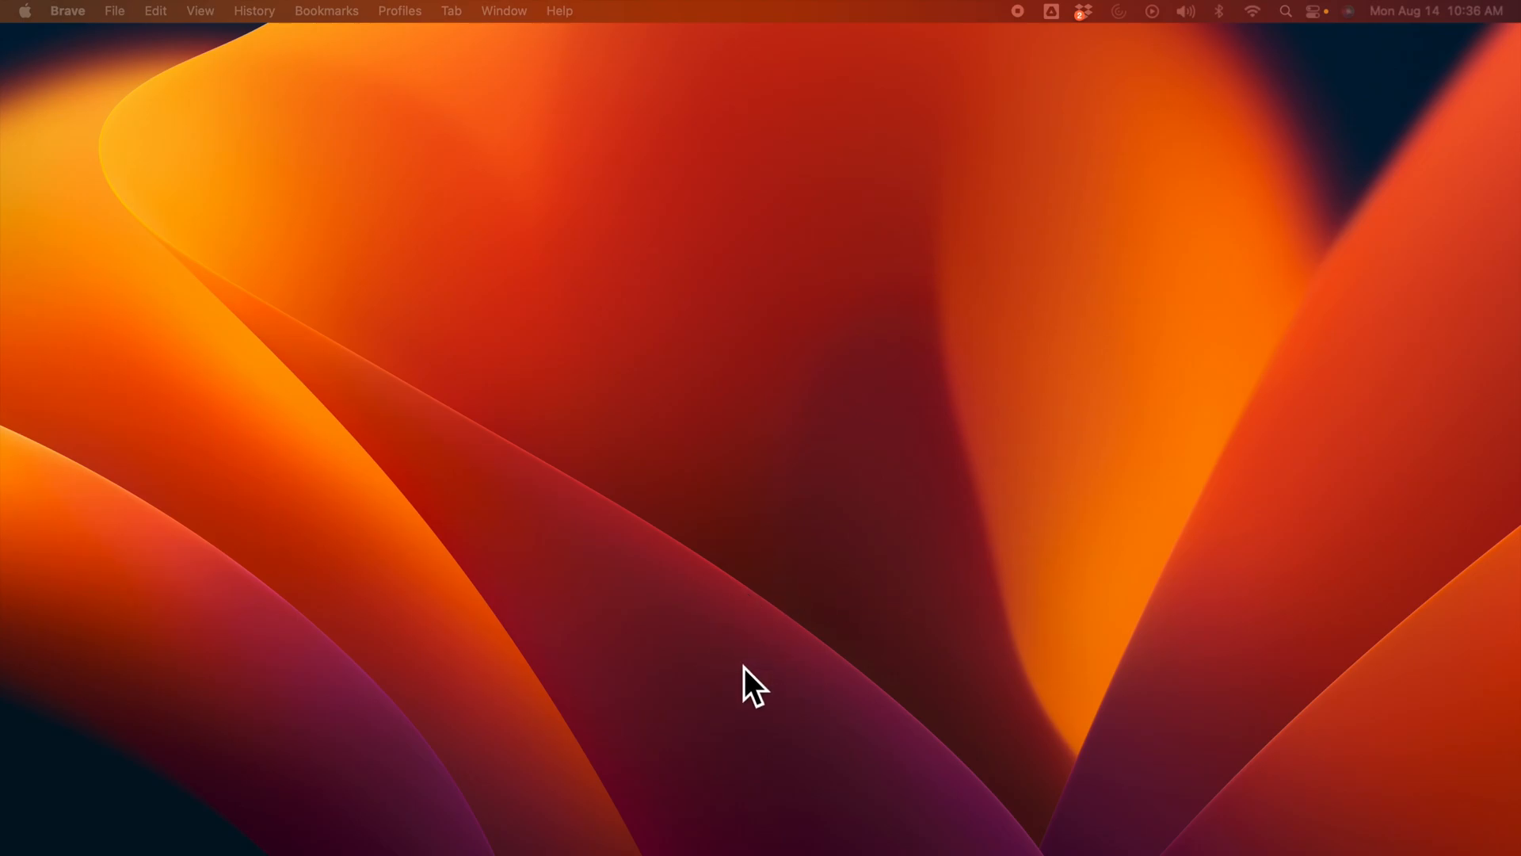
{"action": "mouse_move", "coordinate": [673, 738]}
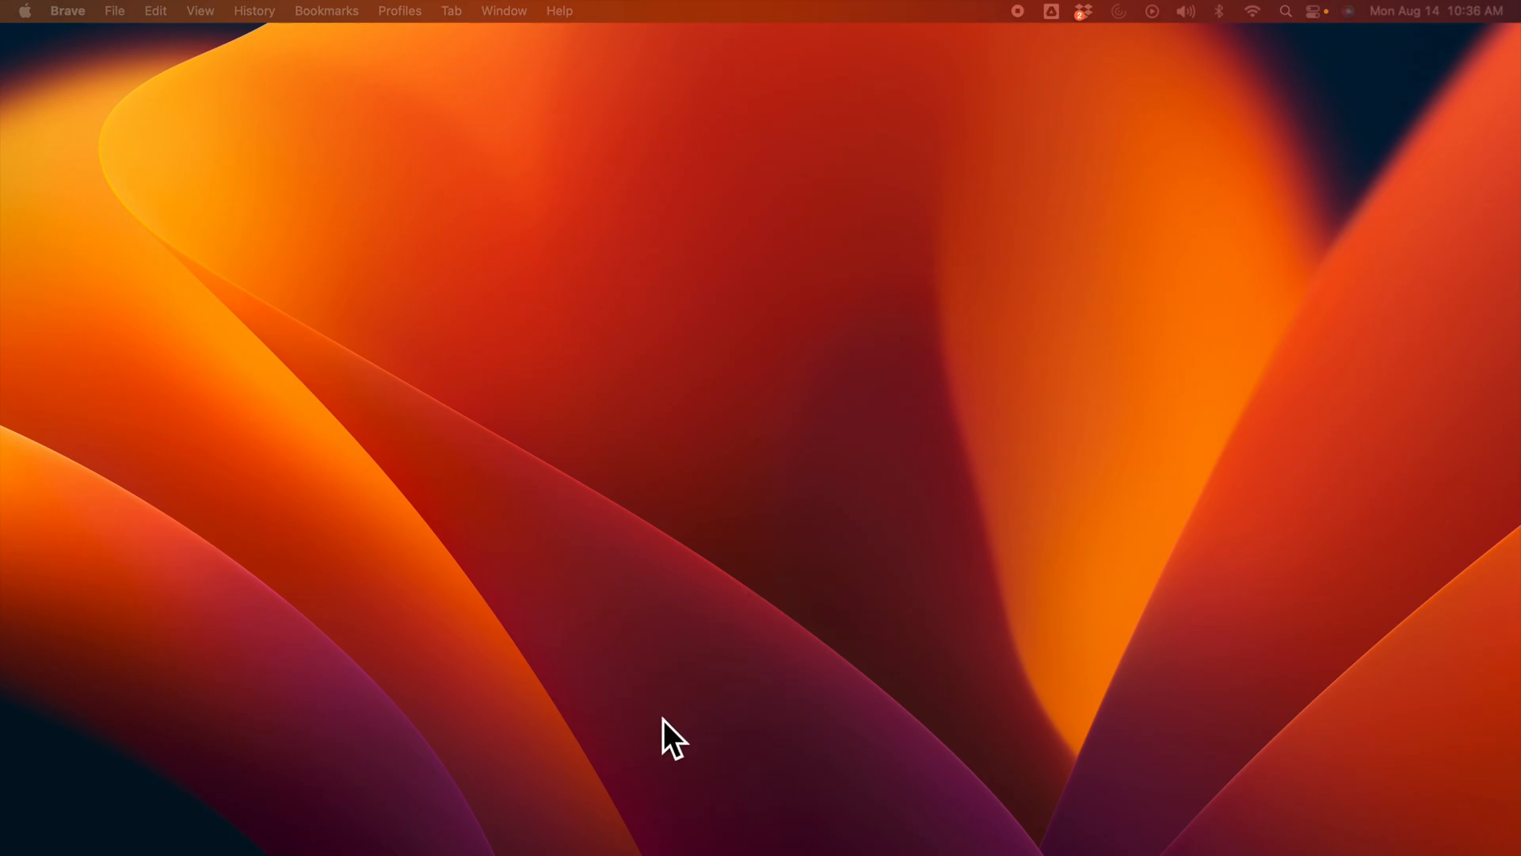
{"action": "mouse_move", "coordinate": [669, 849]}
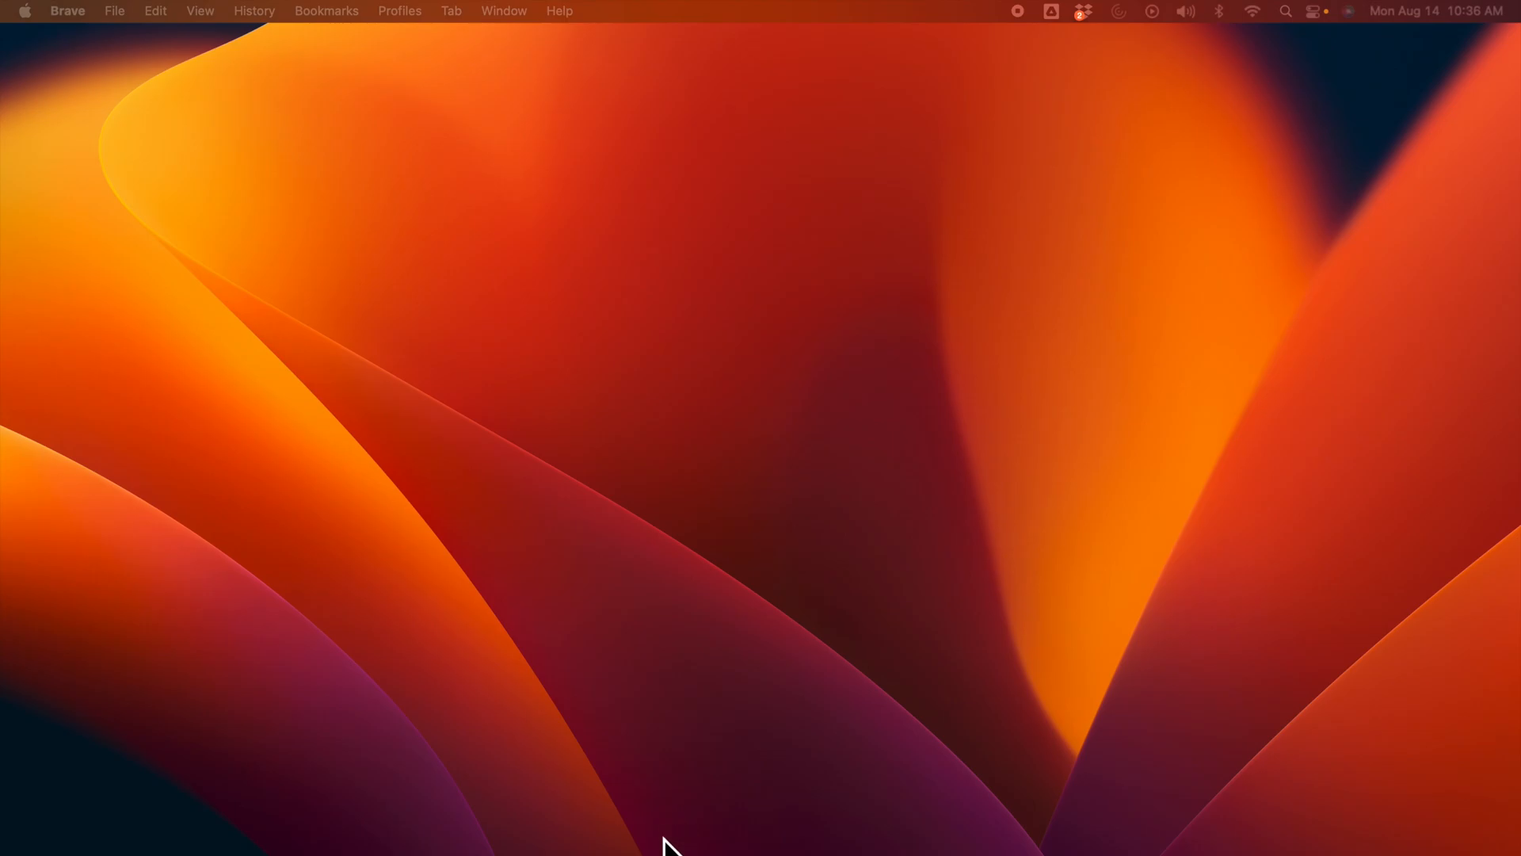
{"action": "mouse_move", "coordinate": [655, 830]}
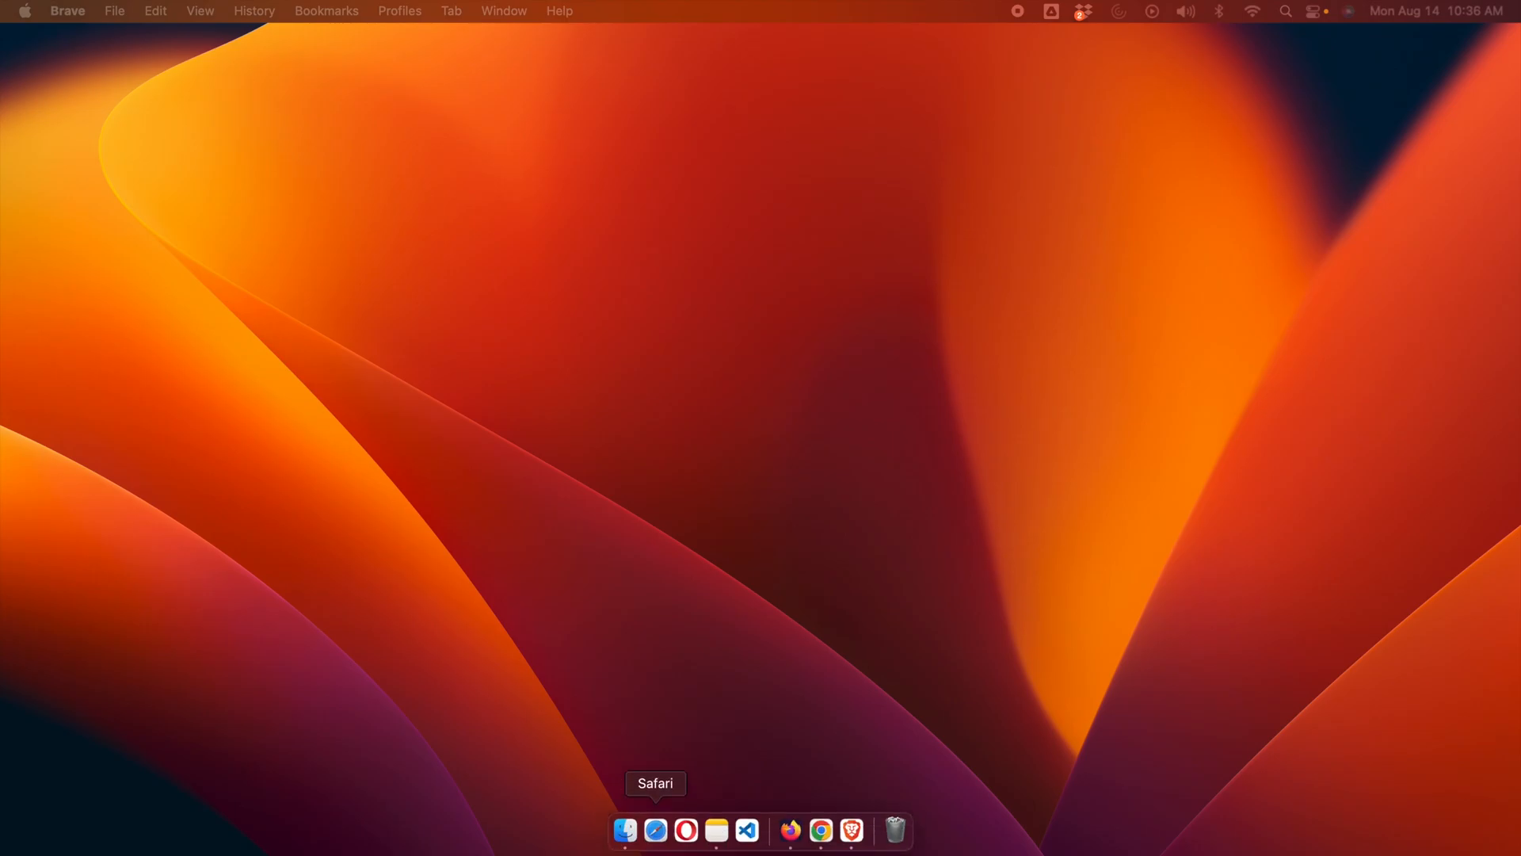
{"action": "mouse_move", "coordinate": [644, 652]}
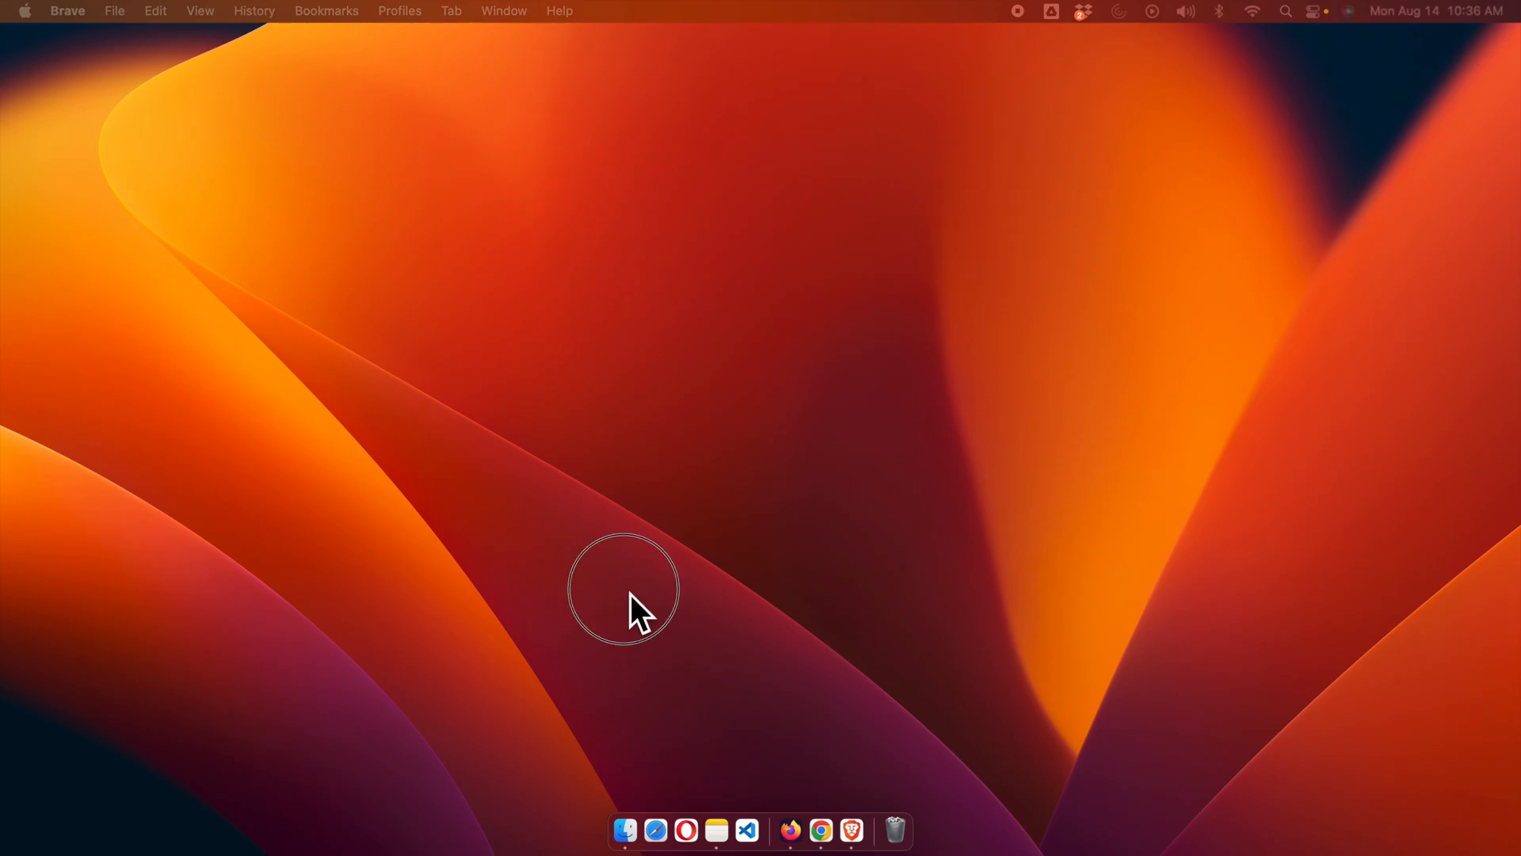
{"action": "mouse_move", "coordinate": [686, 830]}
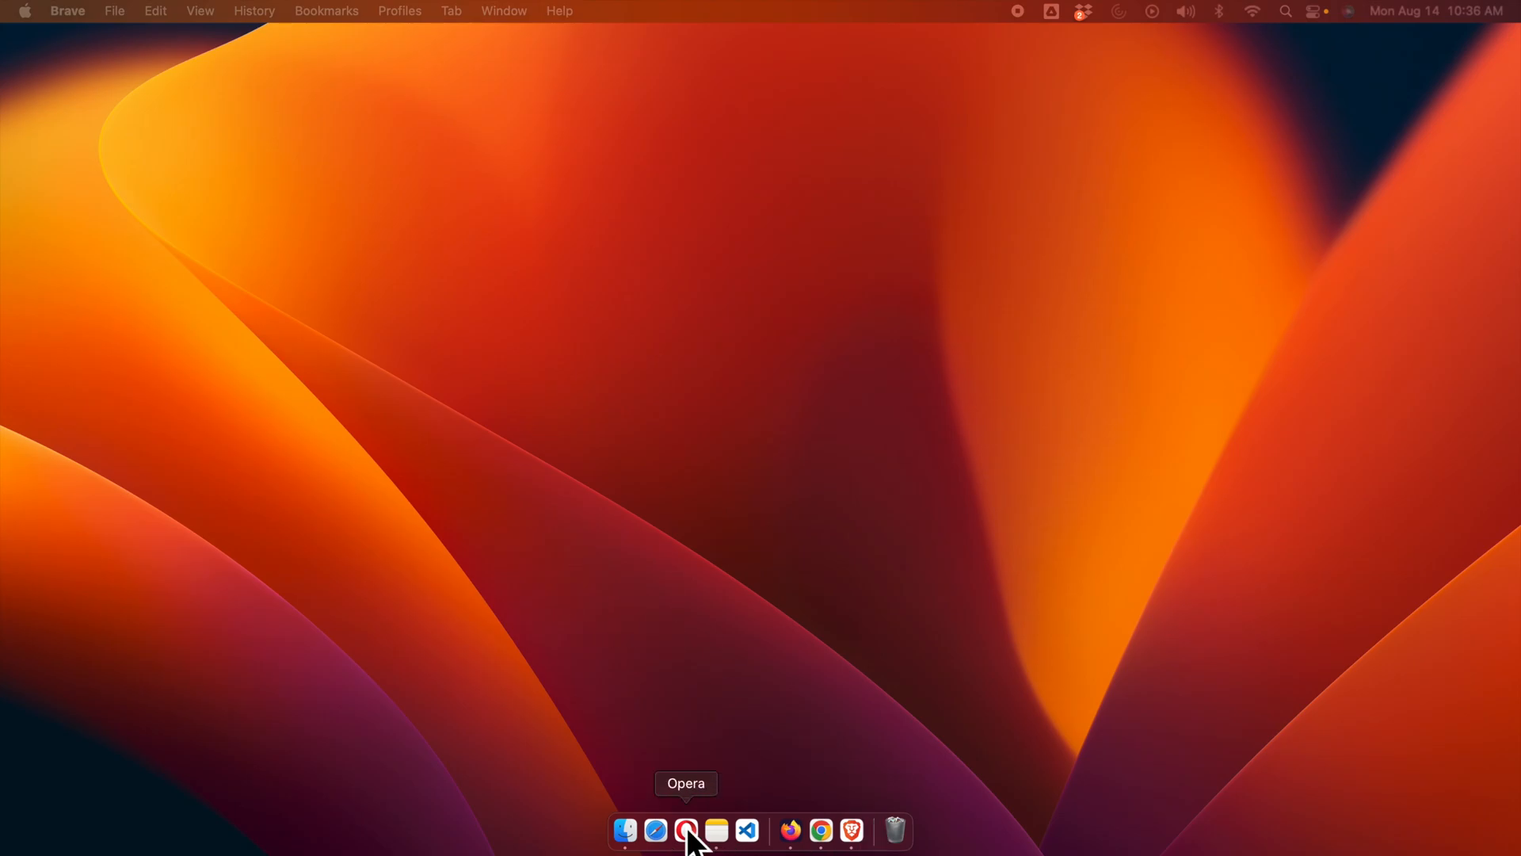
{"action": "mouse_move", "coordinate": [781, 442]}
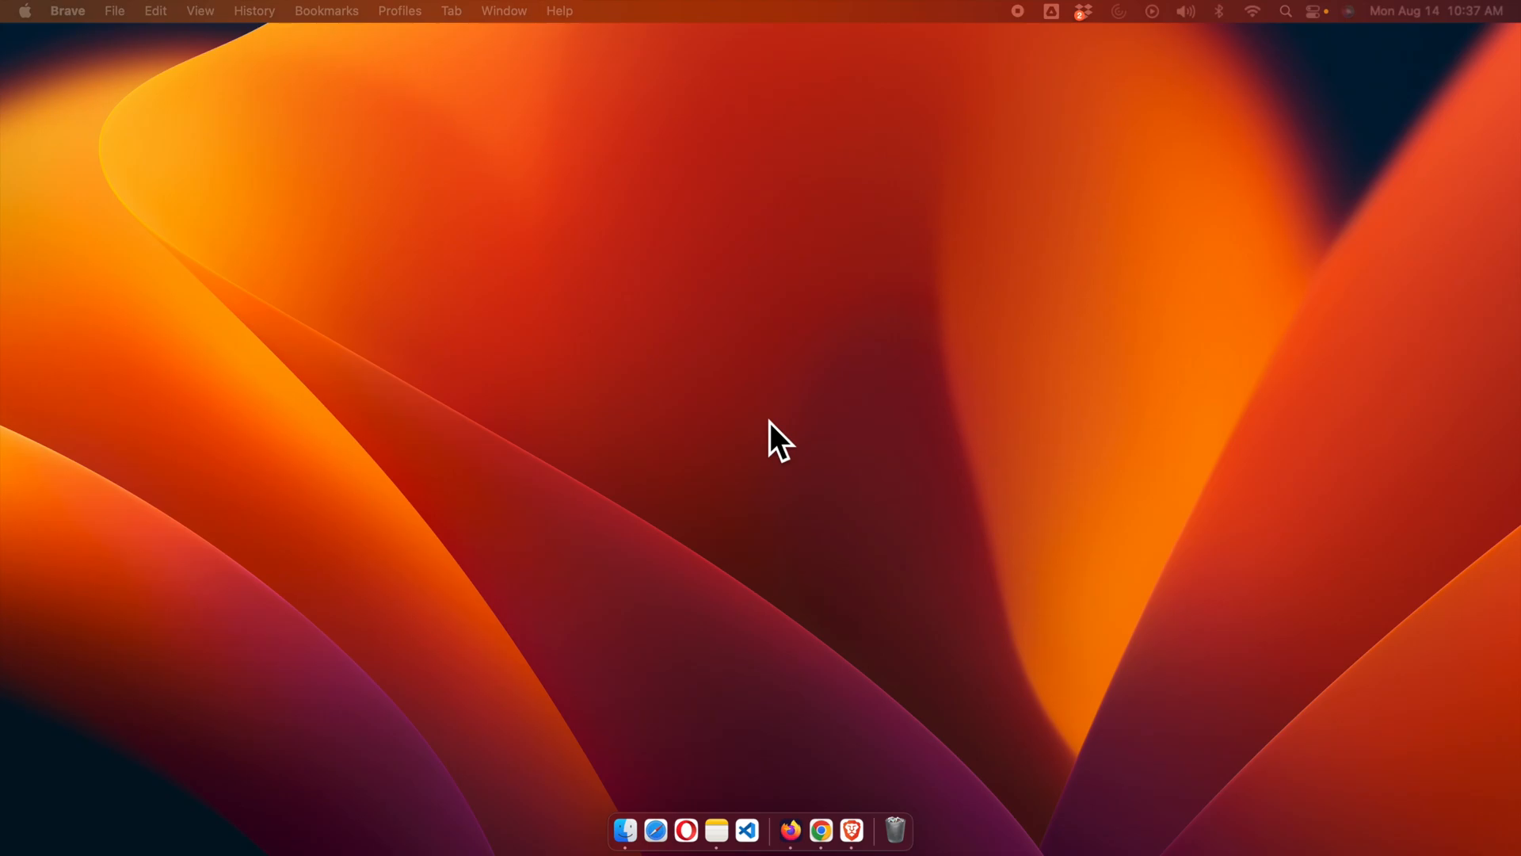
{"action": "mouse_move", "coordinate": [1036, 40]}
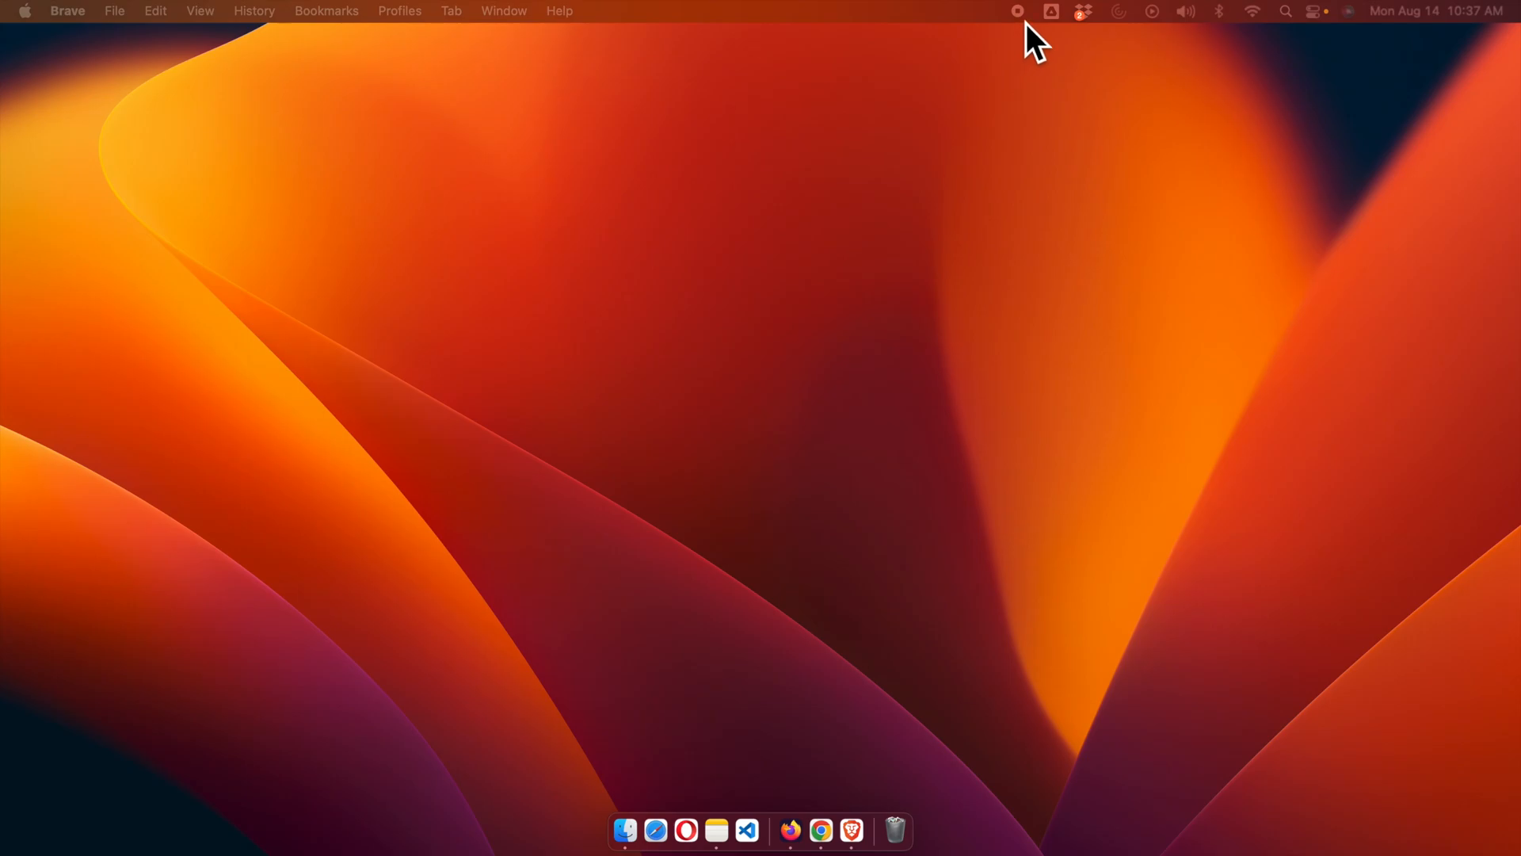
{"action": "mouse_move", "coordinate": [673, 717]}
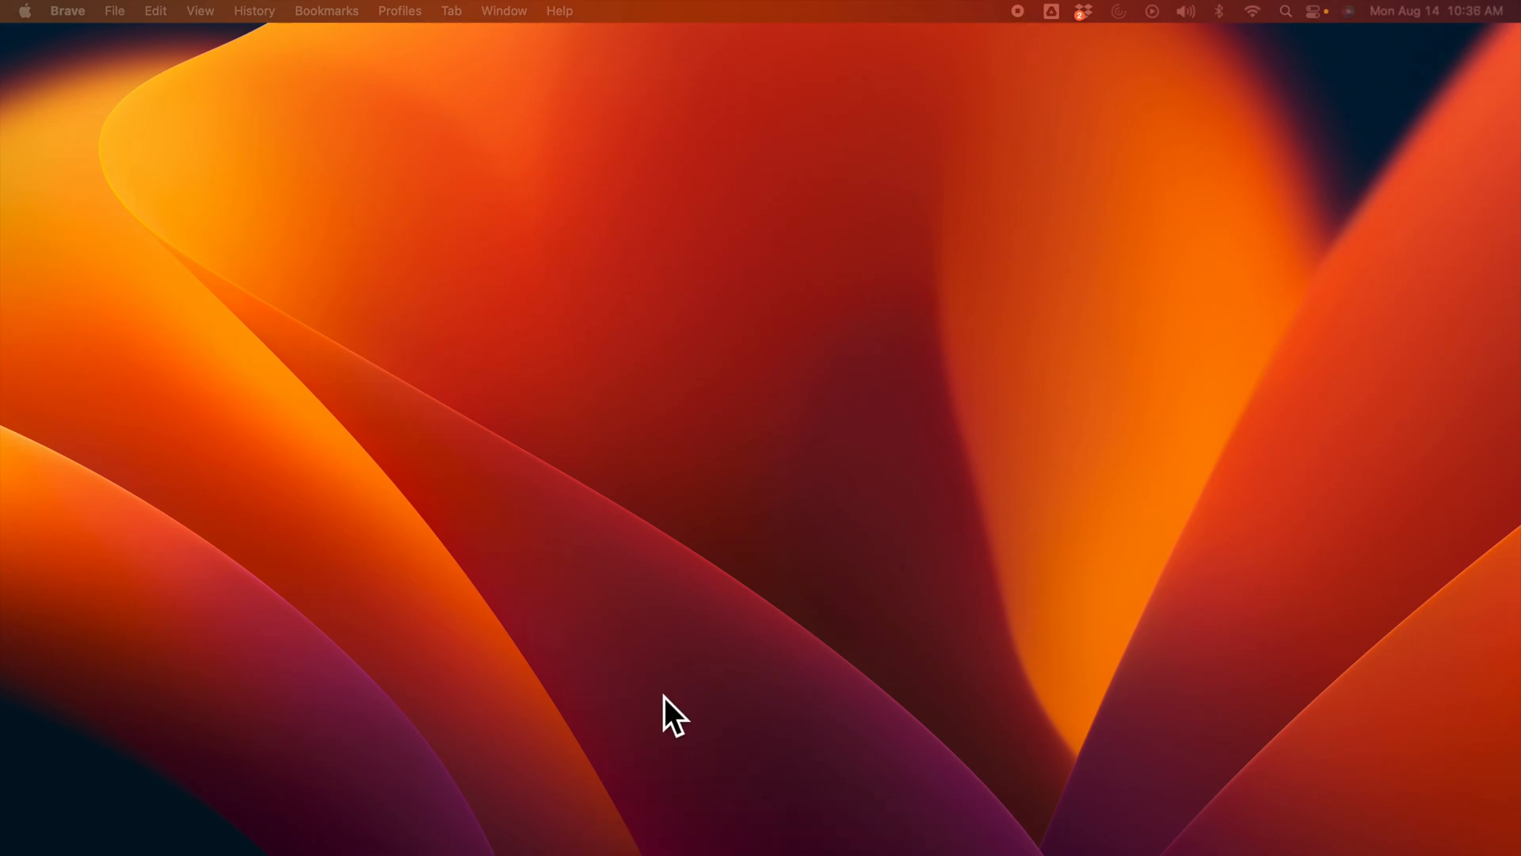
{"action": "mouse_move", "coordinate": [674, 820]}
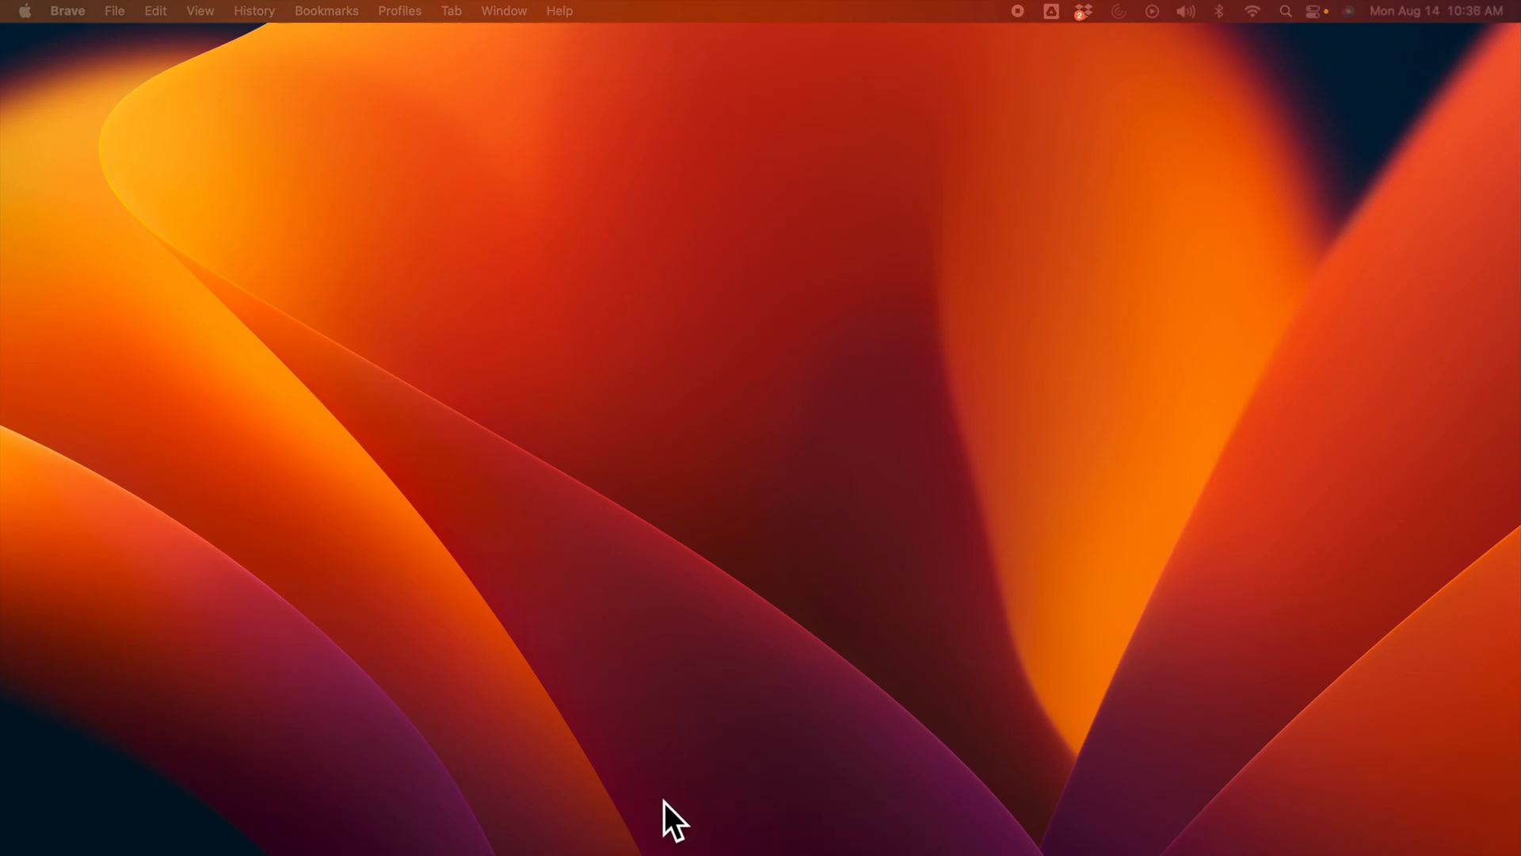
{"action": "mouse_move", "coordinate": [656, 830]}
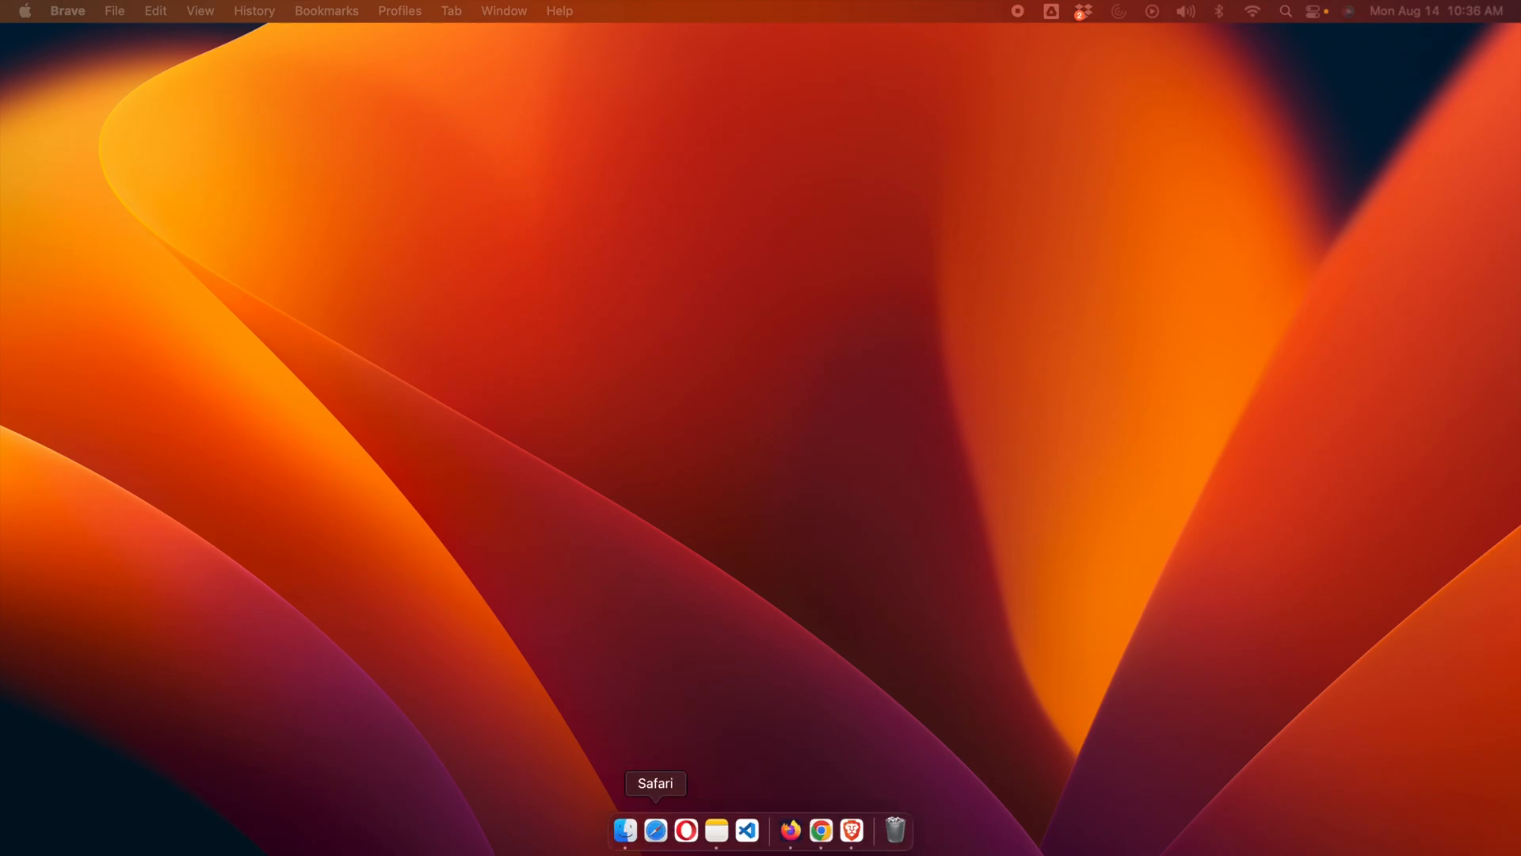